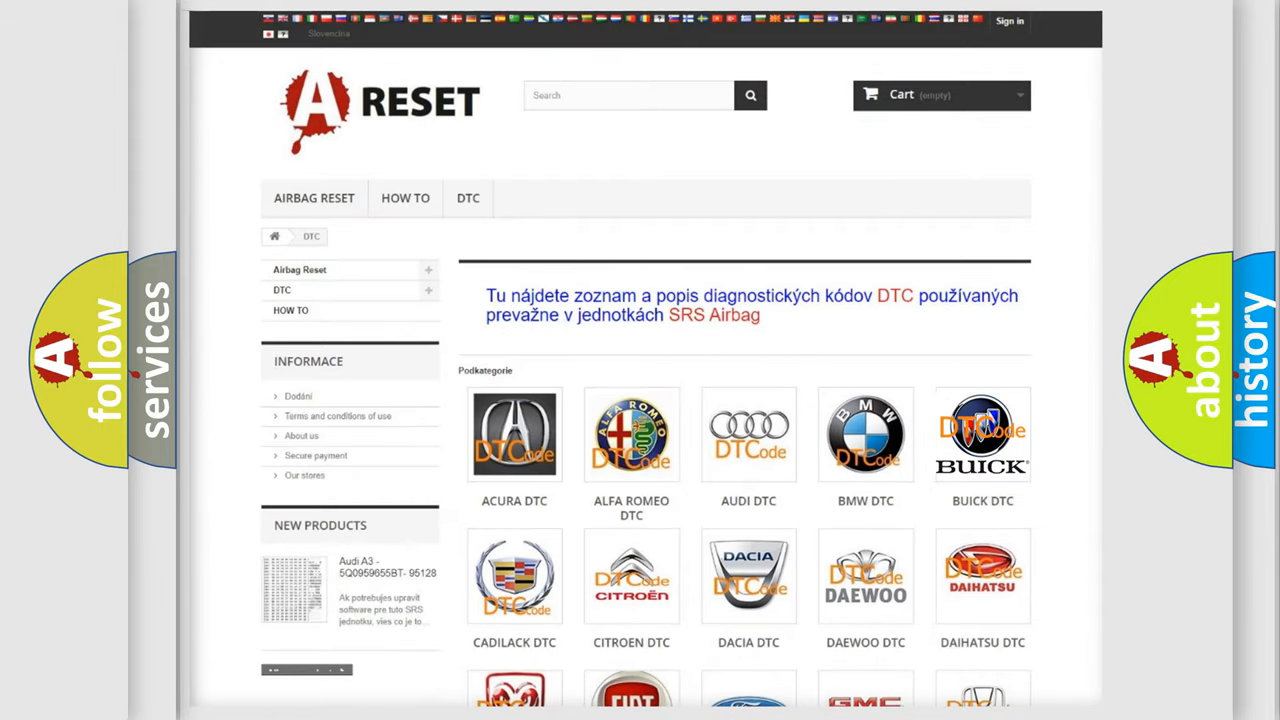
Open the BUICK DTC tile and scroll through its list of B-series airbag codes
left_click(982, 434)
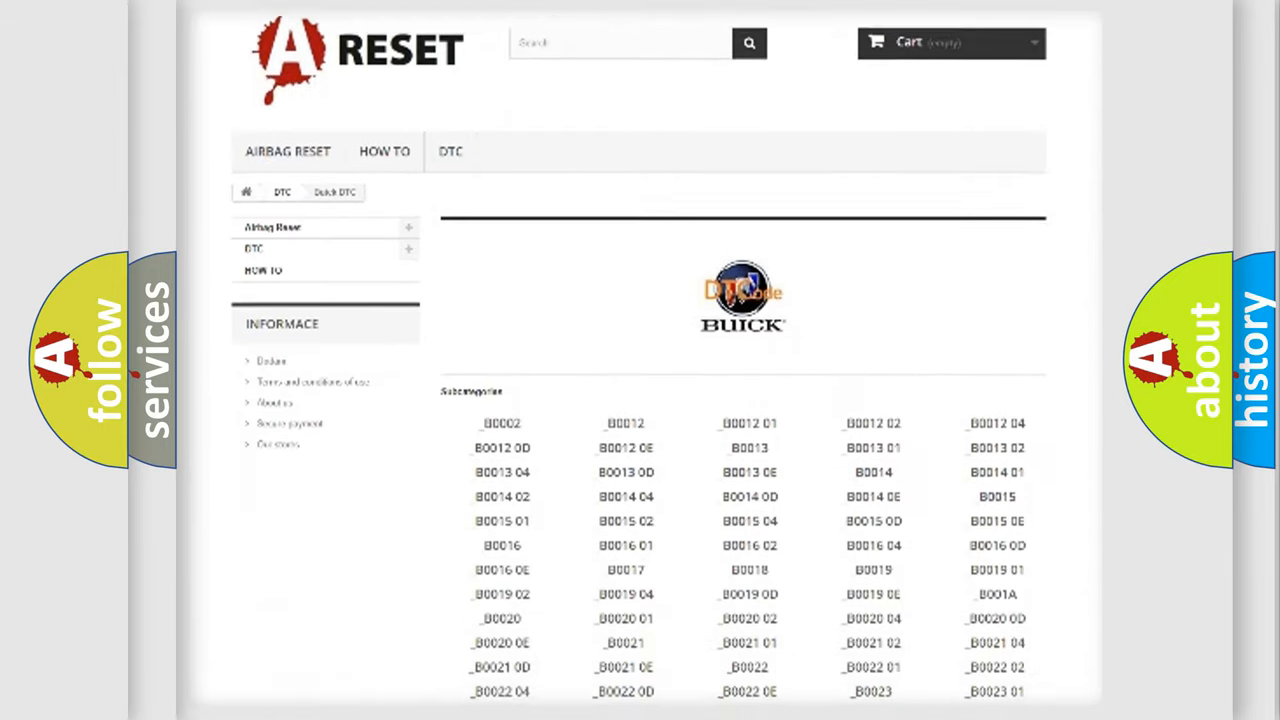
scroll("down", 3)
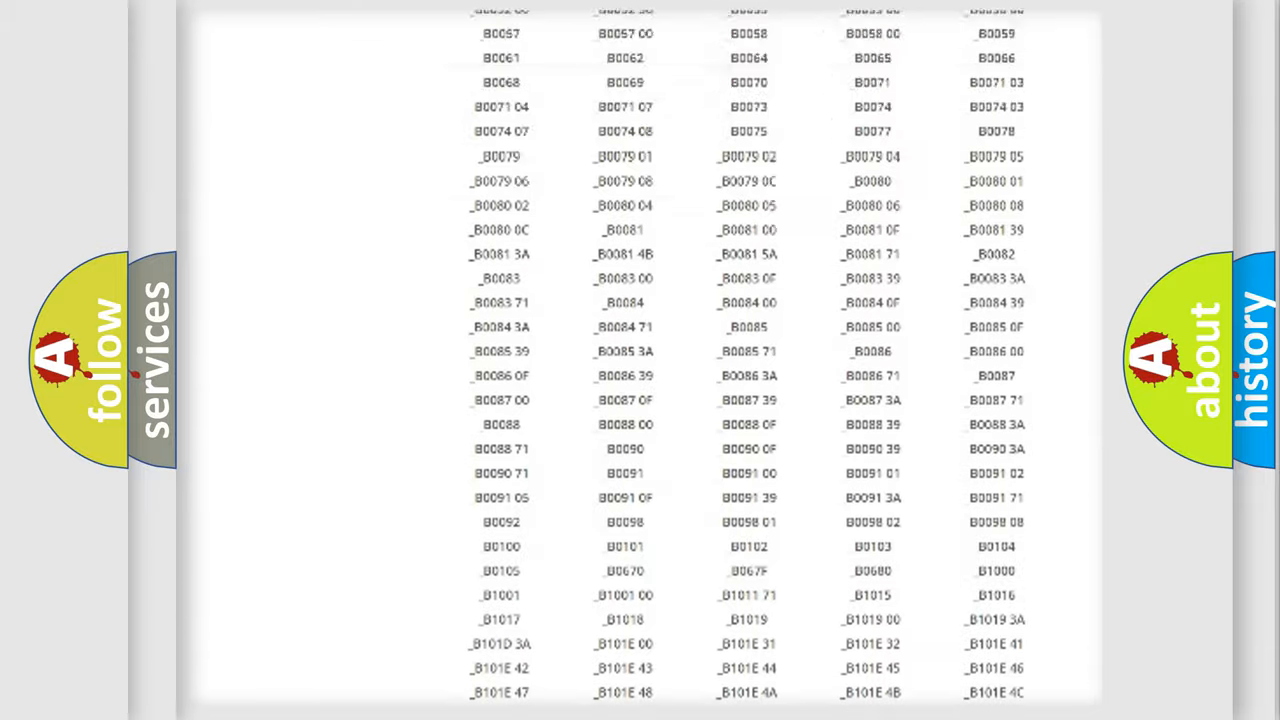